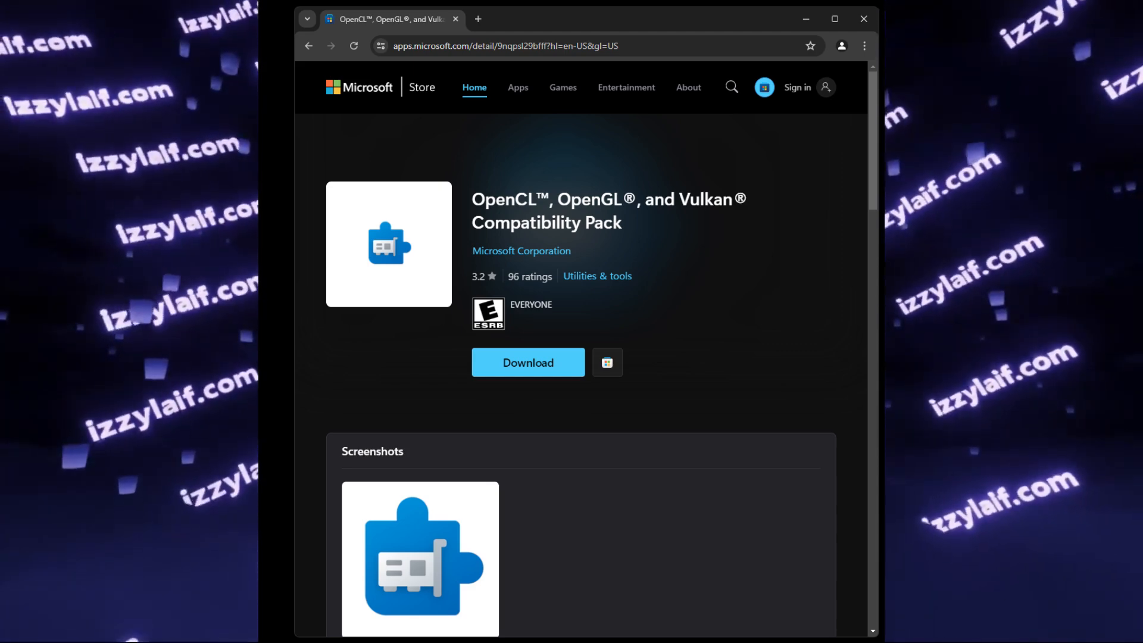
Download the OpenCL, OpenGL, and Vulkan Compatibility Pack installer from its Store page.
scroll("down", 3)
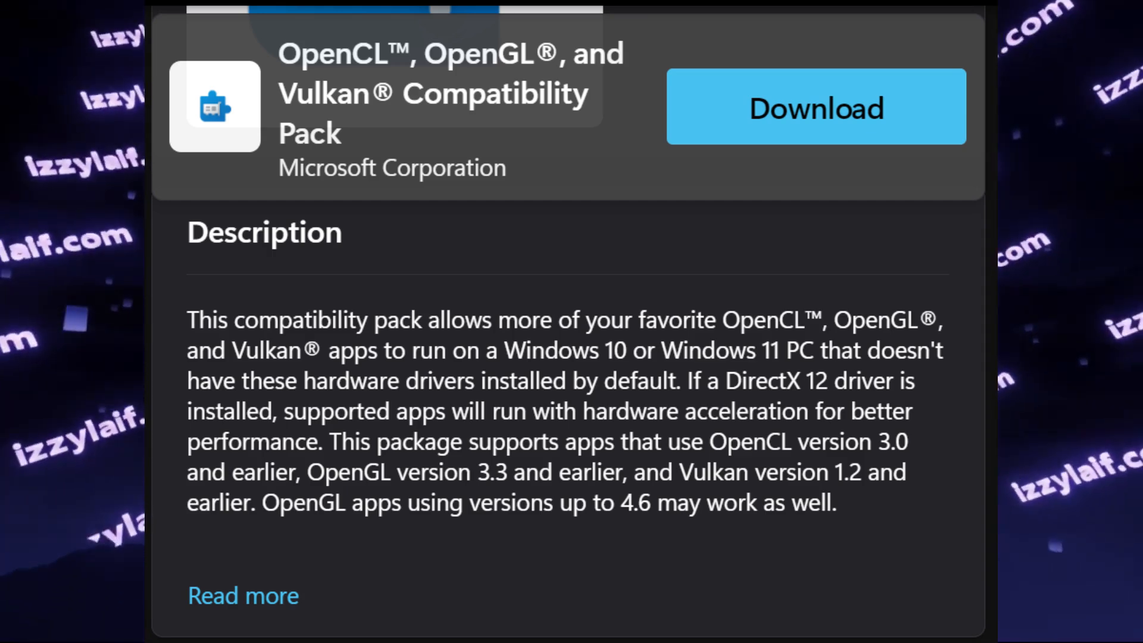
left_click(815, 107)
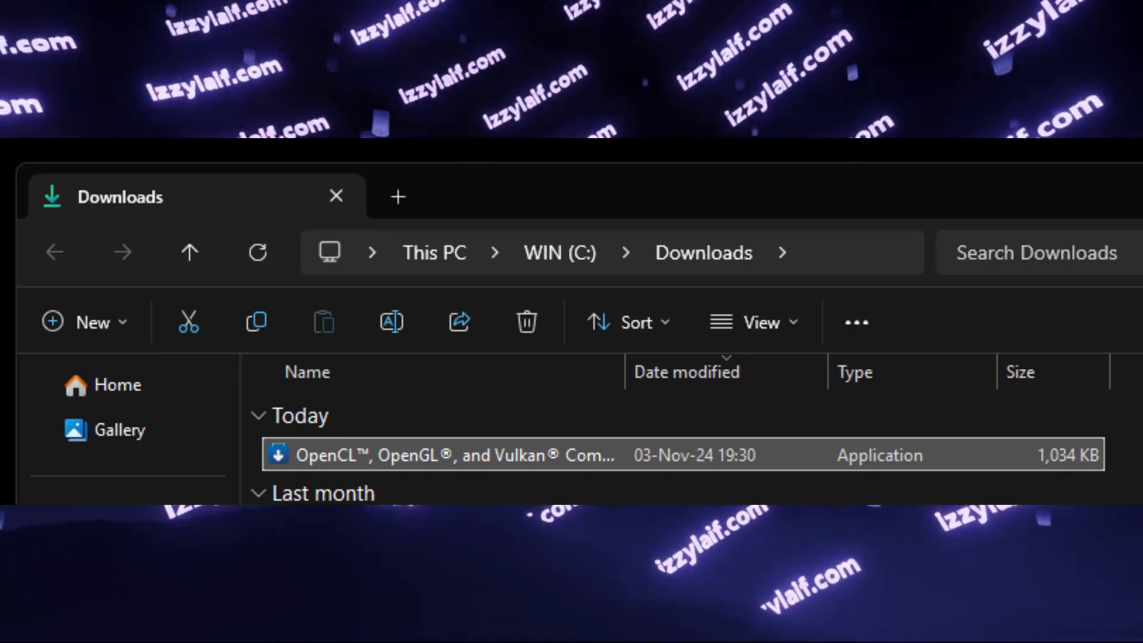